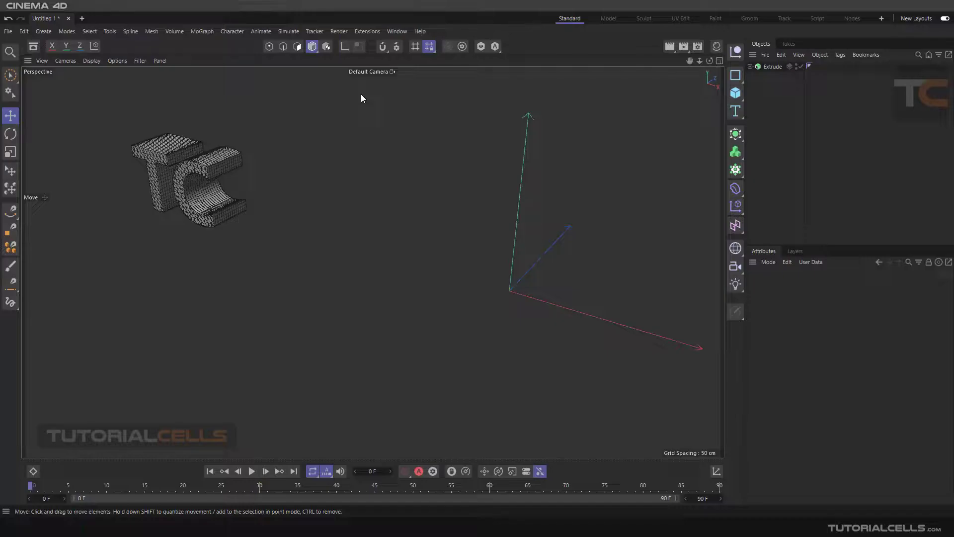
{"action": "mouse_move", "coordinate": [736, 189]}
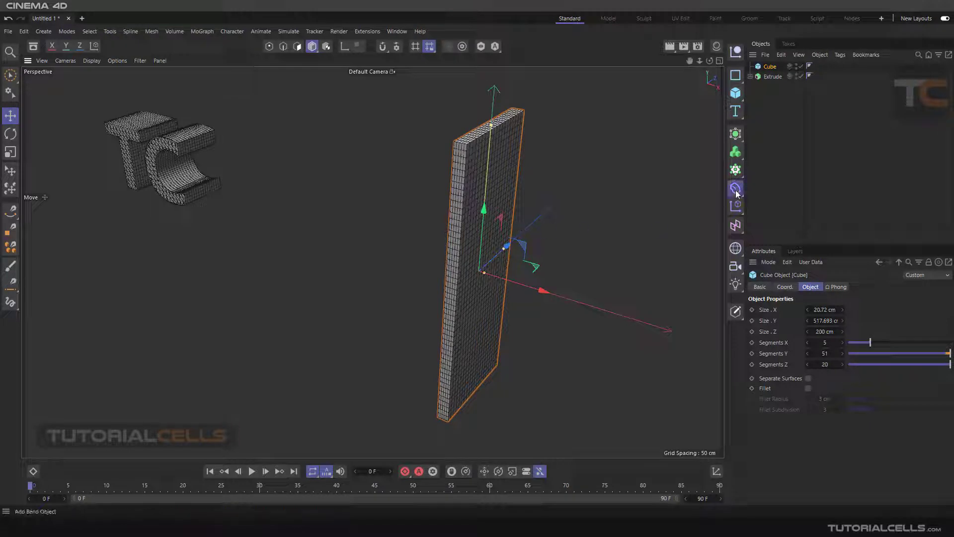
- Add a Twist deformer under the cube slab and view its Object settings
{"action": "left_click", "coordinate": [735, 188]}
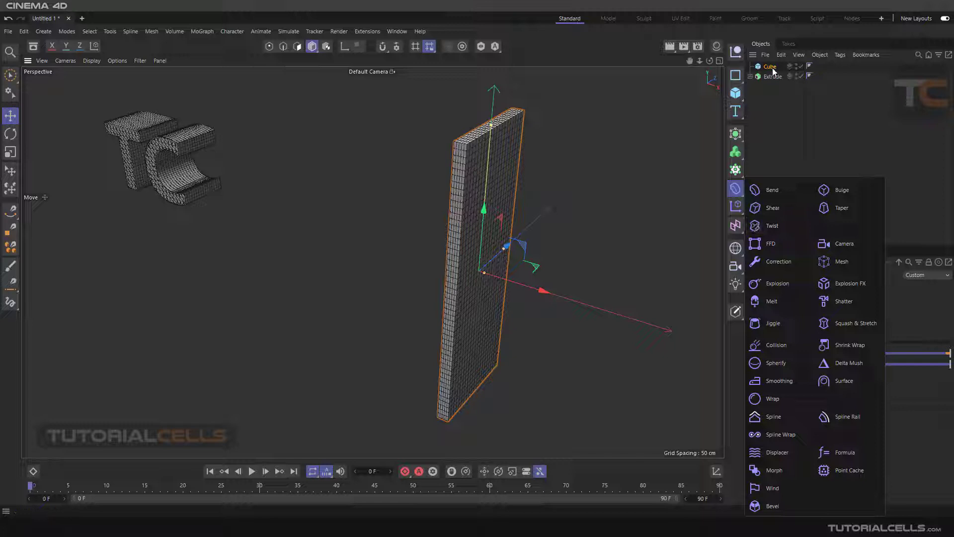
{"action": "mouse_move", "coordinate": [772, 225]}
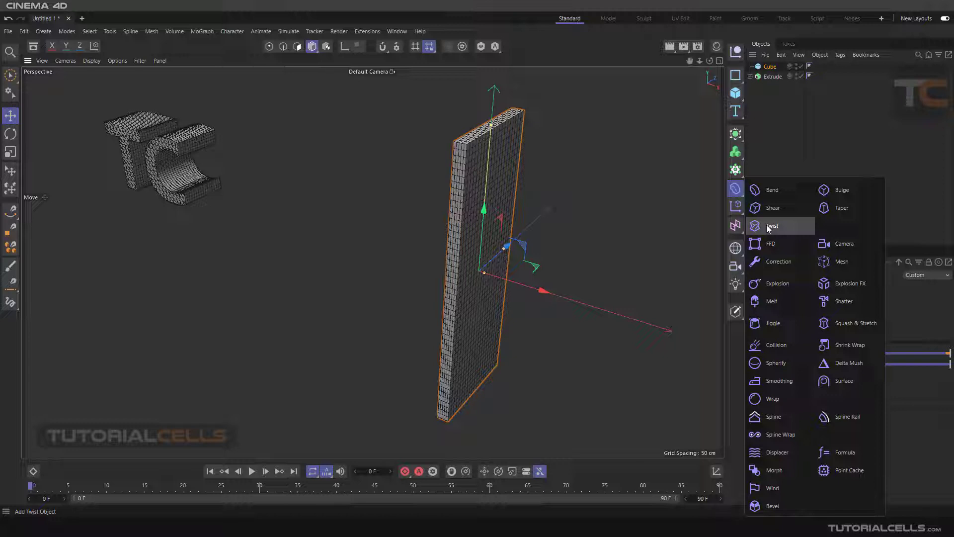
{"action": "left_click", "coordinate": [772, 225]}
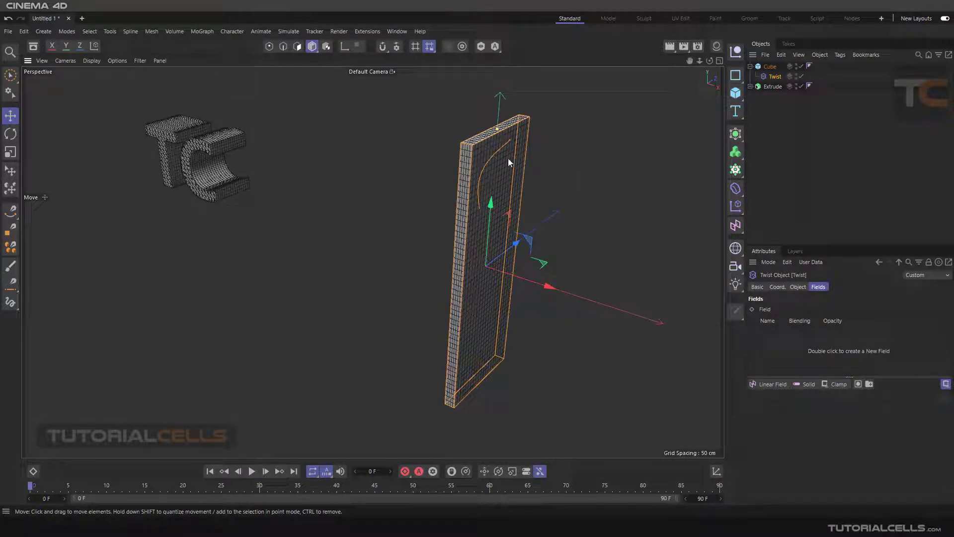
{"action": "mouse_move", "coordinate": [687, 243]}
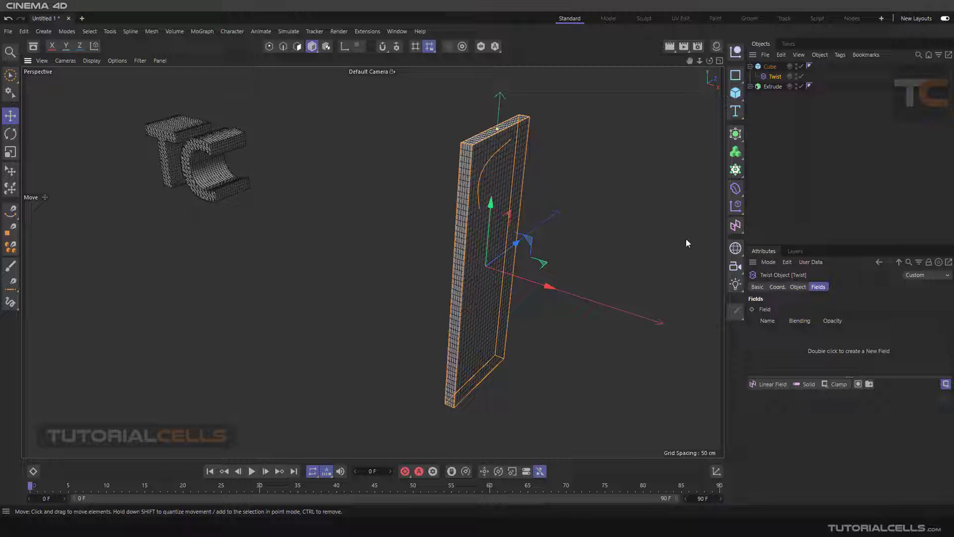
{"action": "left_click", "coordinate": [798, 286]}
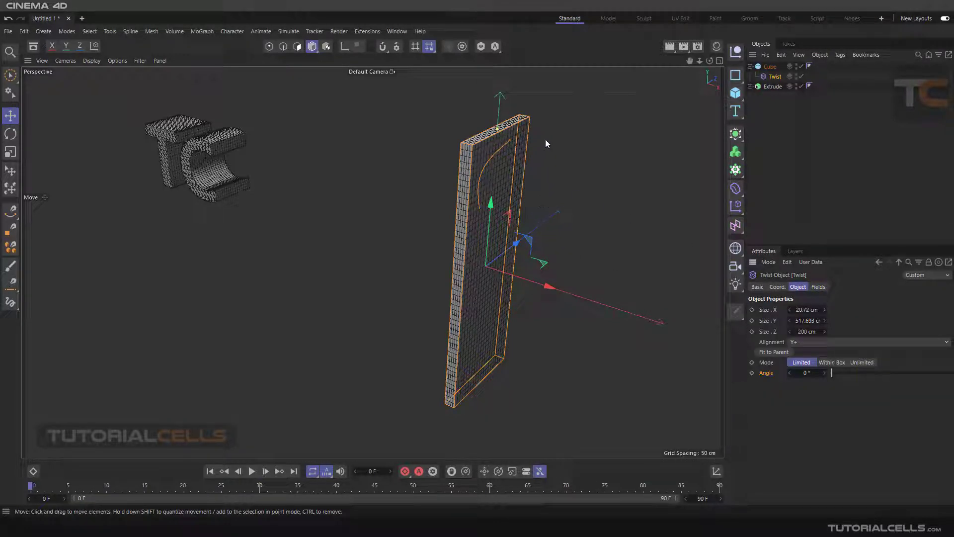
- Select the Twist deformer to edit its Size Y
{"action": "left_click", "coordinate": [771, 66]}
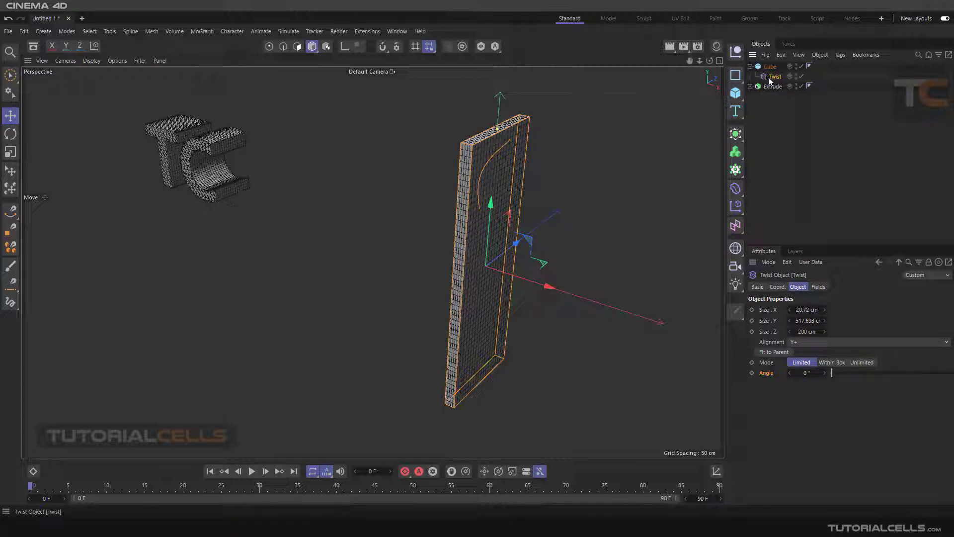
{"action": "mouse_move", "coordinate": [774, 76]}
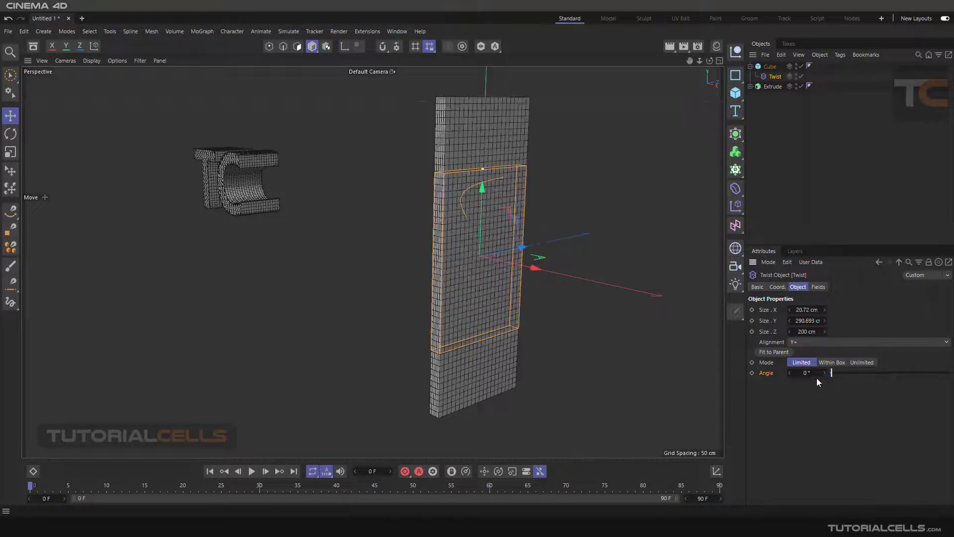
- Compare Within Box and Unlimited twist modes, then return to Limited mode
{"action": "left_click", "coordinate": [832, 362]}
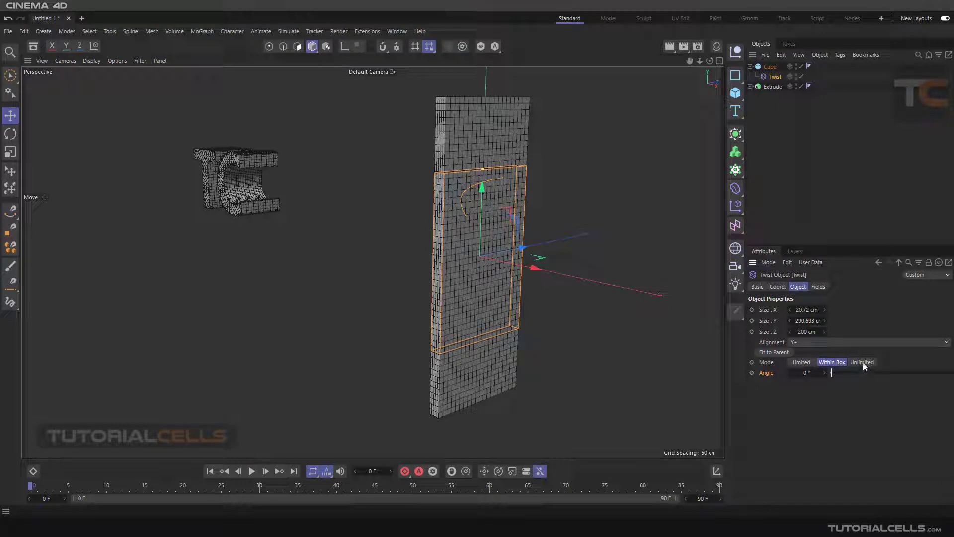
{"action": "left_click", "coordinate": [862, 362]}
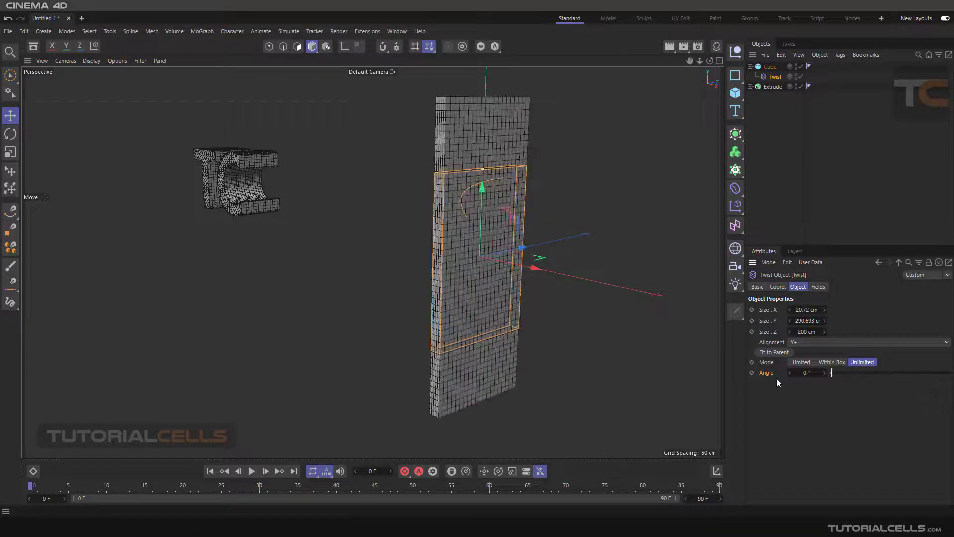
{"action": "left_click", "coordinate": [801, 362]}
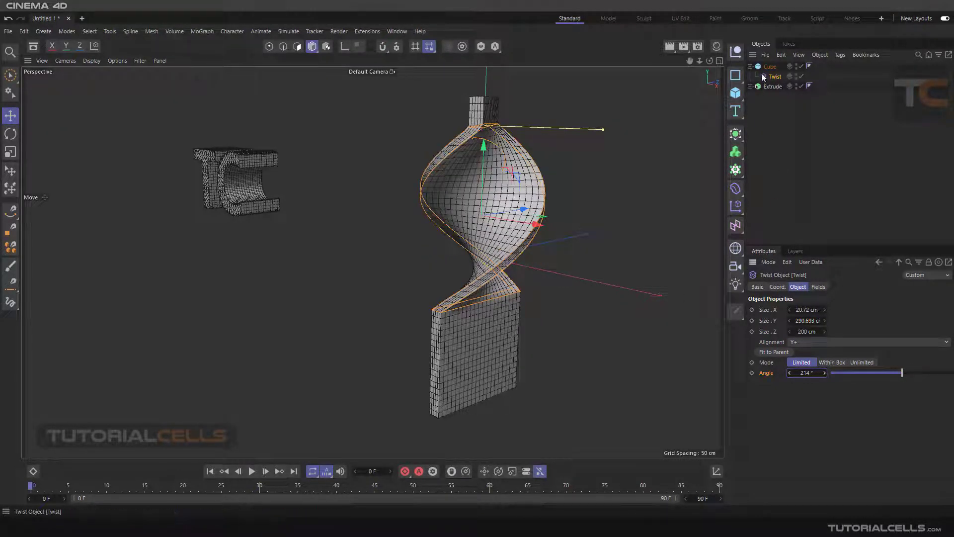
- Delete the cube and its Twist, then check the Extrude's text spline
{"action": "left_click", "coordinate": [771, 66]}
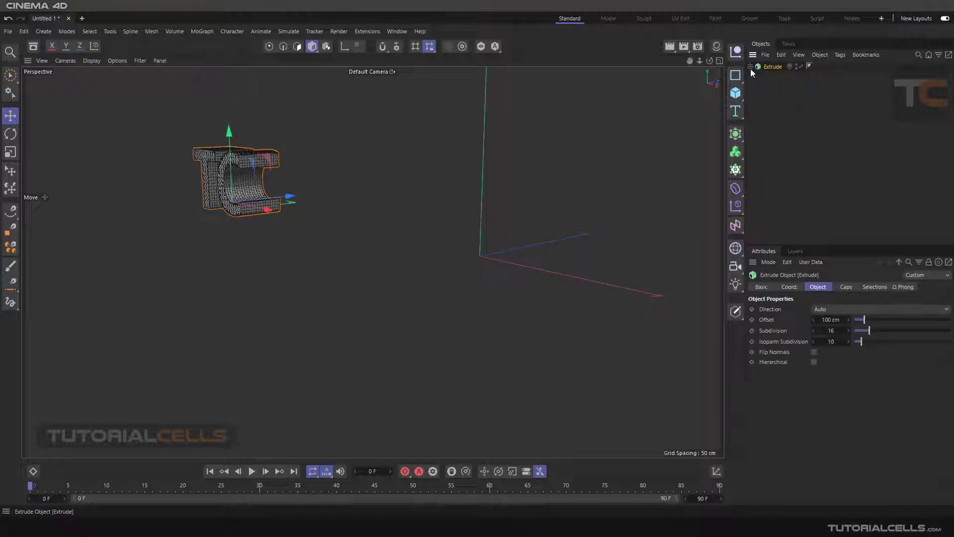
{"action": "mouse_move", "coordinate": [773, 66]}
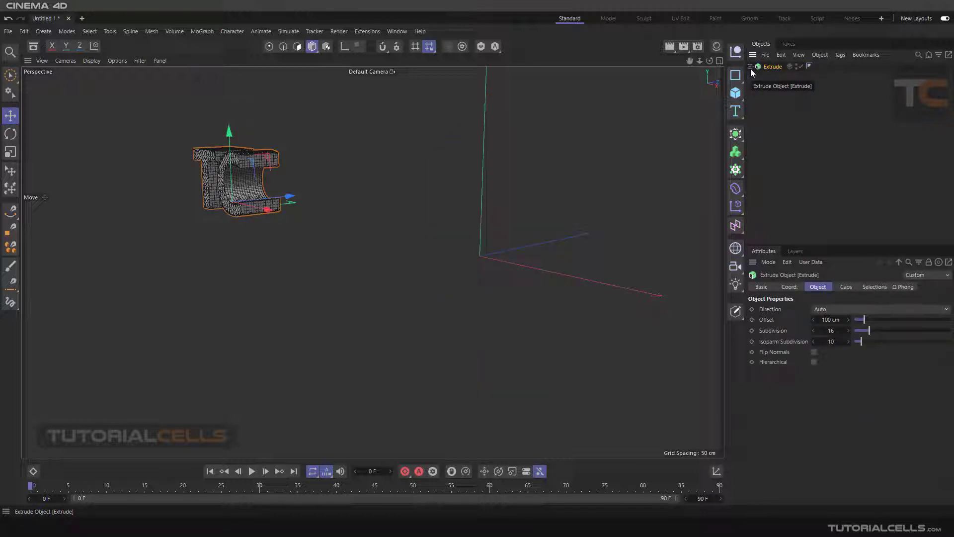
{"action": "left_click", "coordinate": [757, 66]}
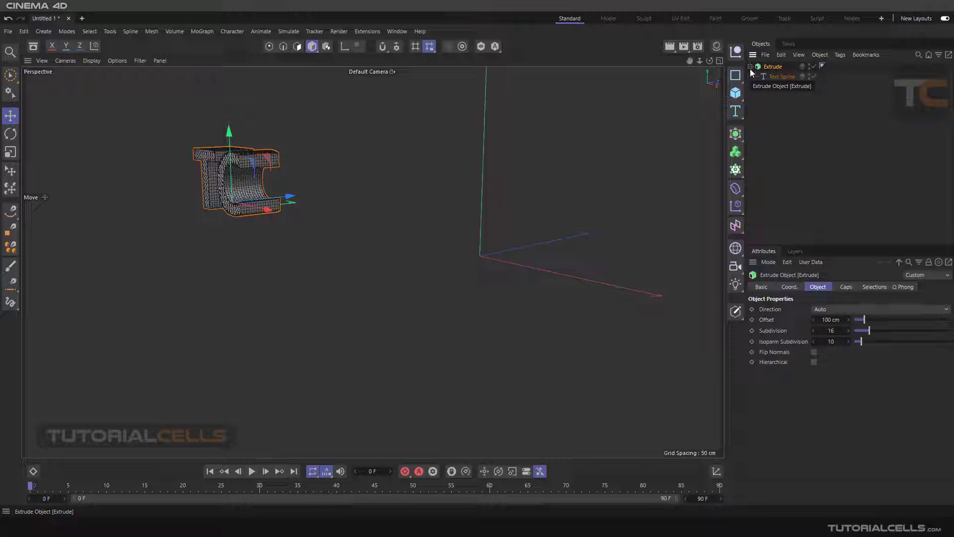
{"action": "left_click", "coordinate": [757, 66]}
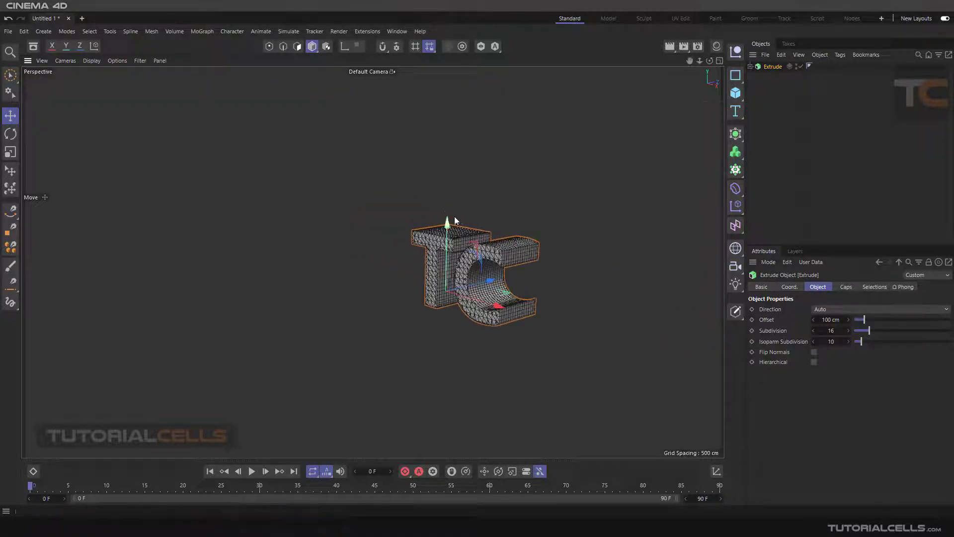
- Add a Twist deformer for the text and select it with the Extrude
{"action": "left_click", "coordinate": [735, 188]}
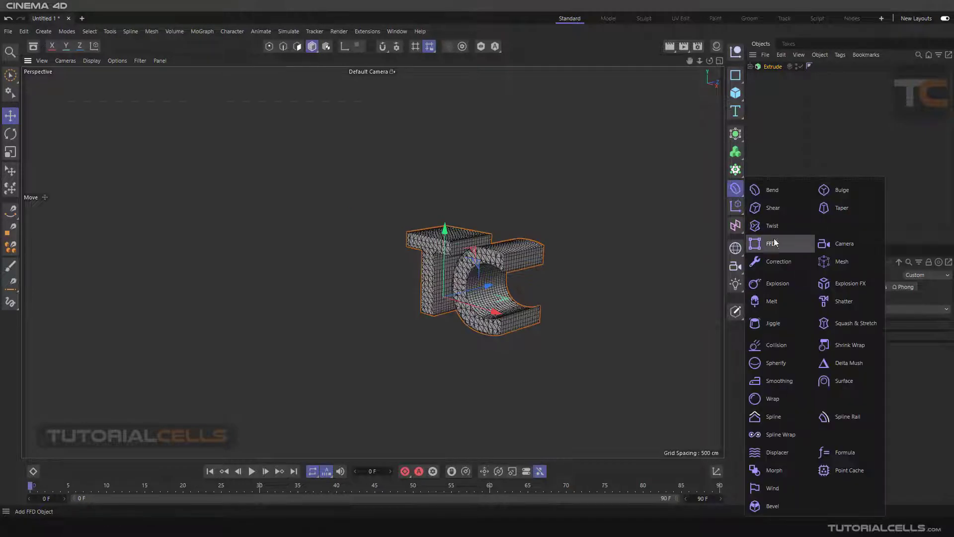
{"action": "left_click", "coordinate": [772, 225]}
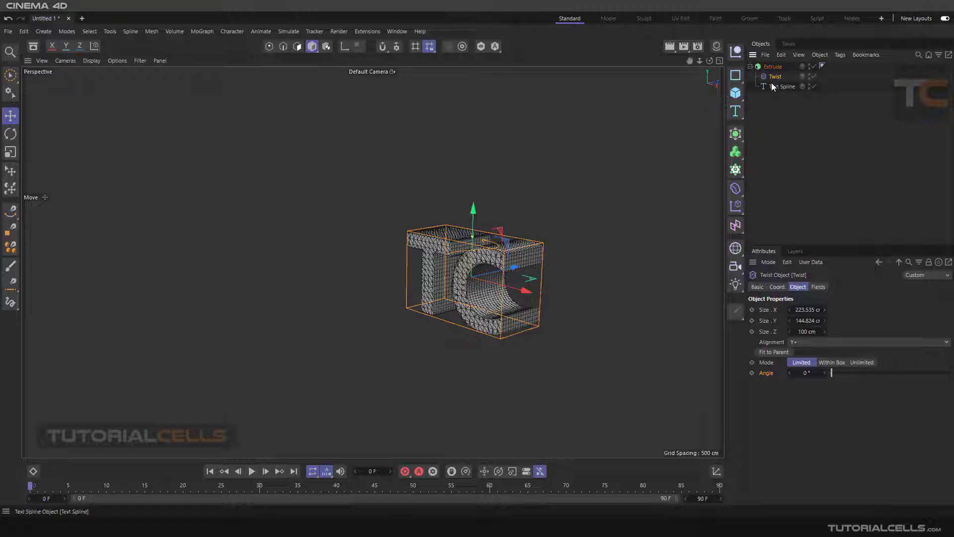
{"action": "left_click", "coordinate": [775, 76]}
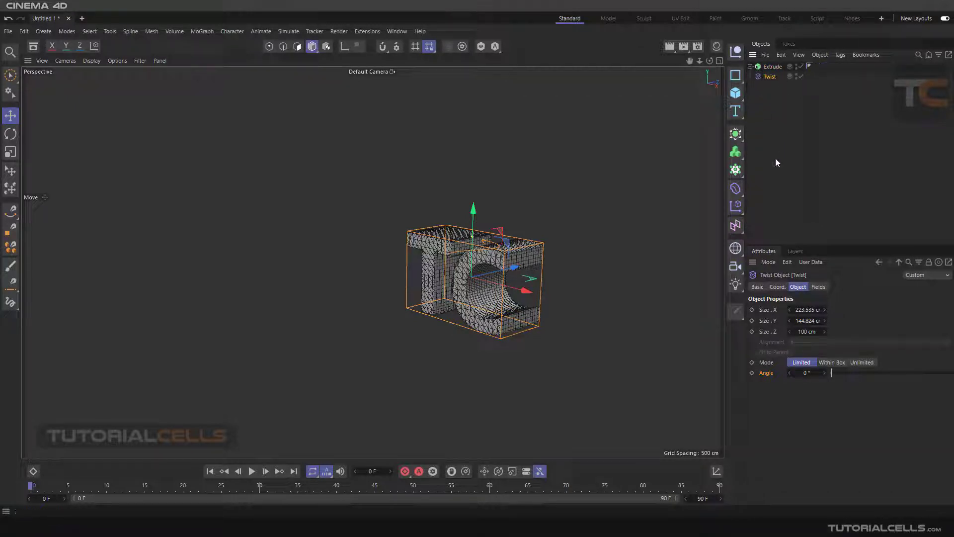
{"action": "left_click", "coordinate": [773, 66]}
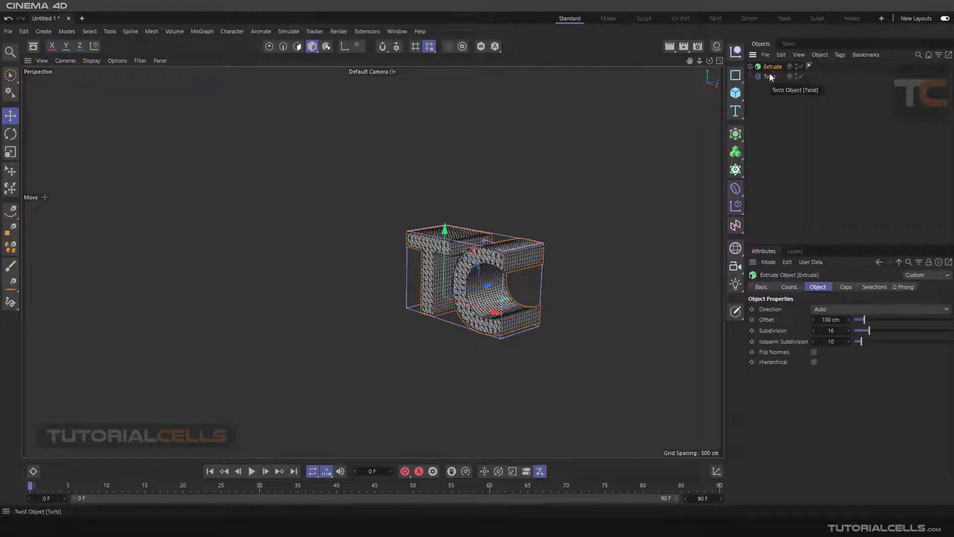
{"action": "left_click", "coordinate": [772, 76]}
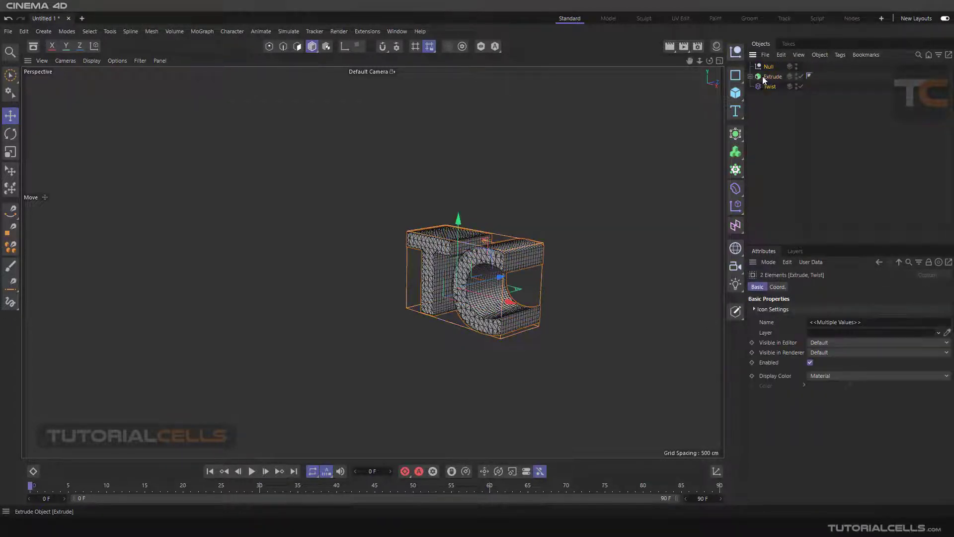
- Move the Twist above the Extrude inside the Null and check the text spline
{"action": "left_click", "coordinate": [768, 66]}
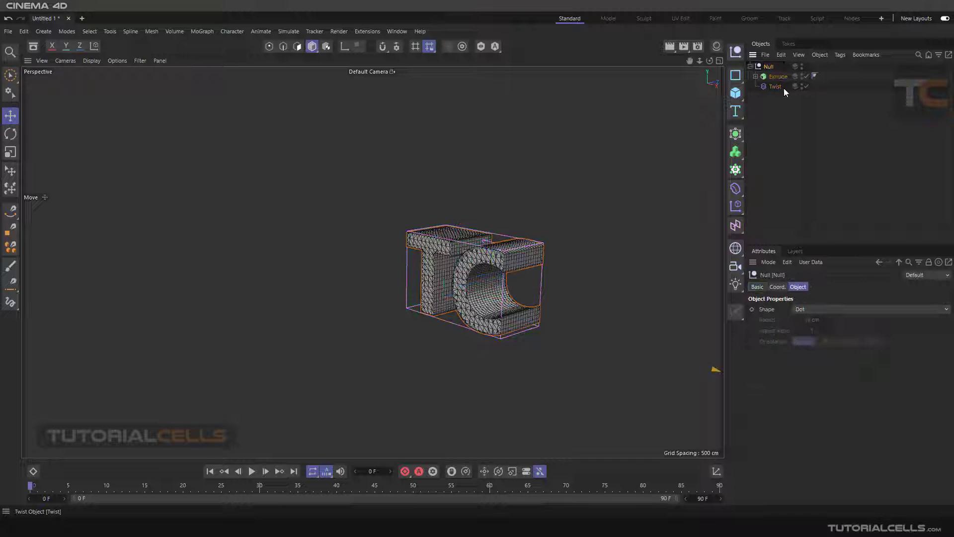
{"action": "left_click", "coordinate": [776, 86]}
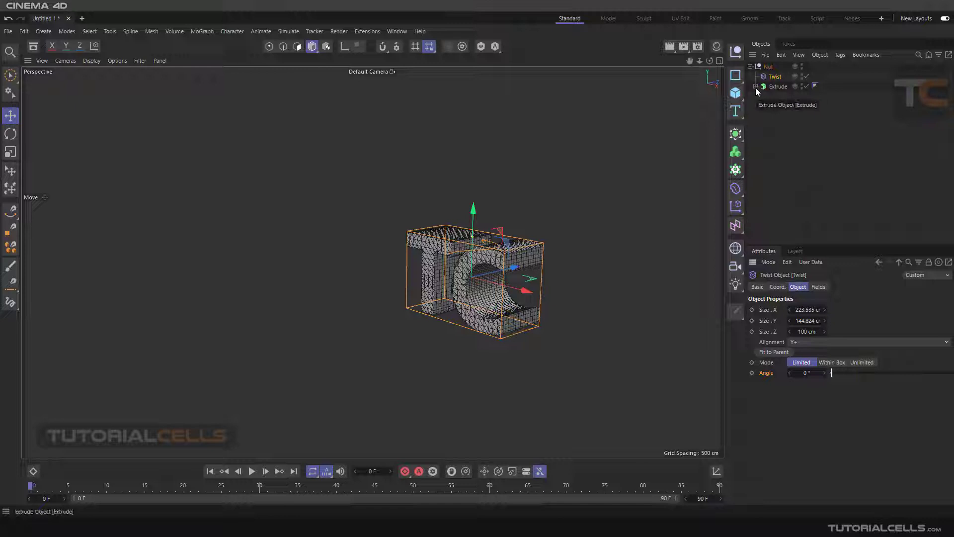
{"action": "left_click", "coordinate": [756, 86]}
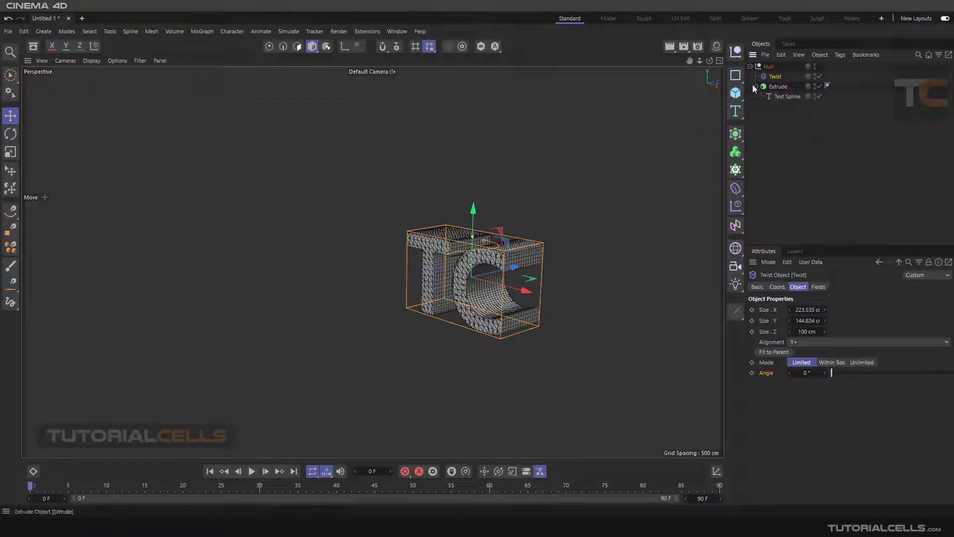
{"action": "left_click", "coordinate": [759, 86]}
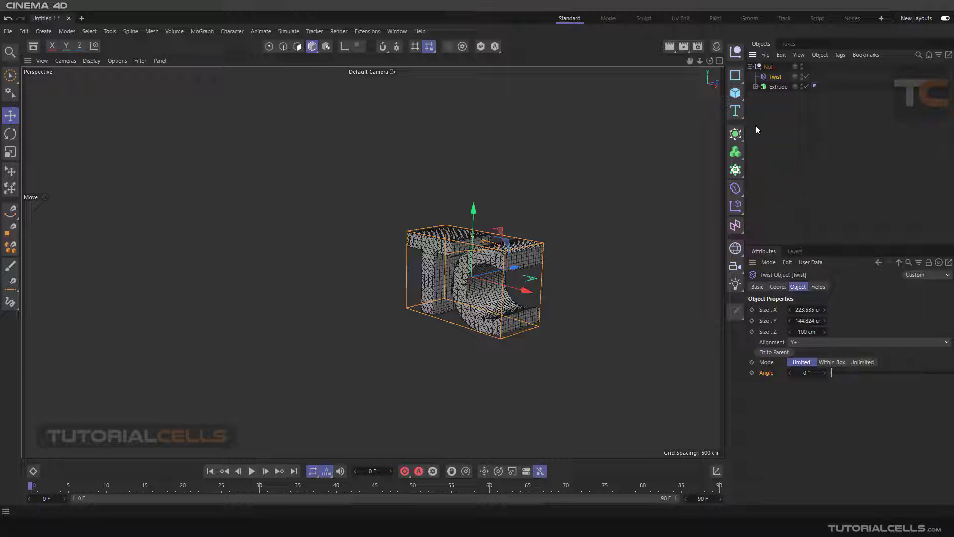
{"action": "left_click", "coordinate": [818, 287]}
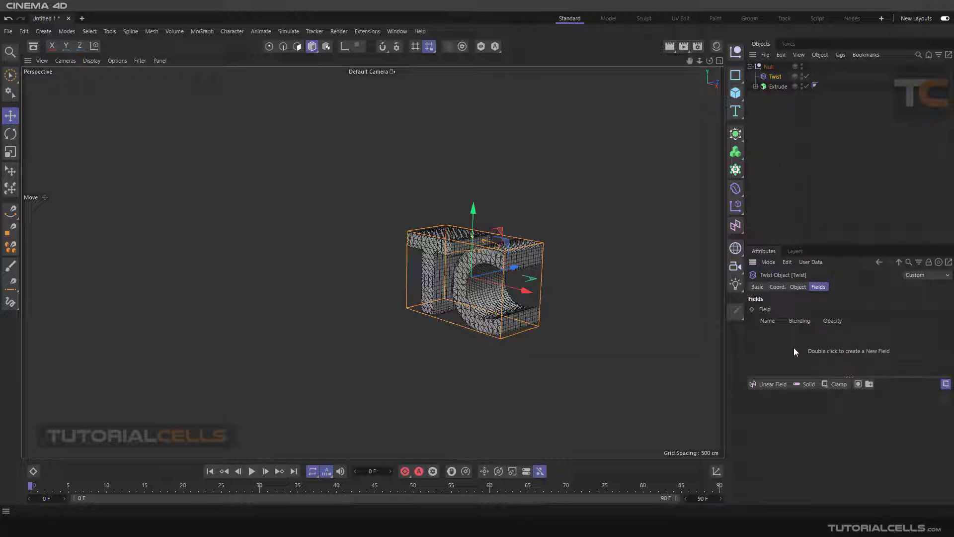
{"action": "mouse_move", "coordinate": [735, 187]}
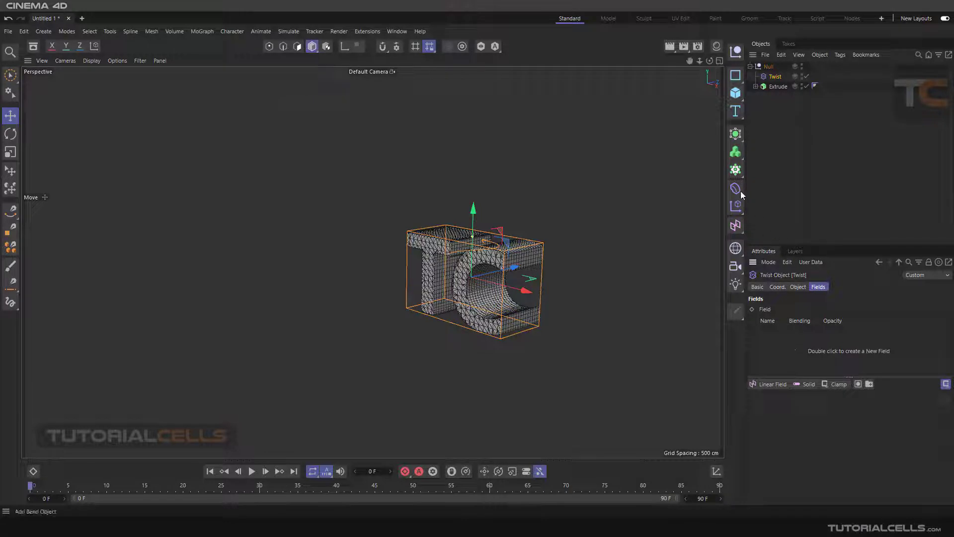
- Add a Cloner object above the Null group from the MoGraph palette
{"action": "left_click", "coordinate": [736, 188]}
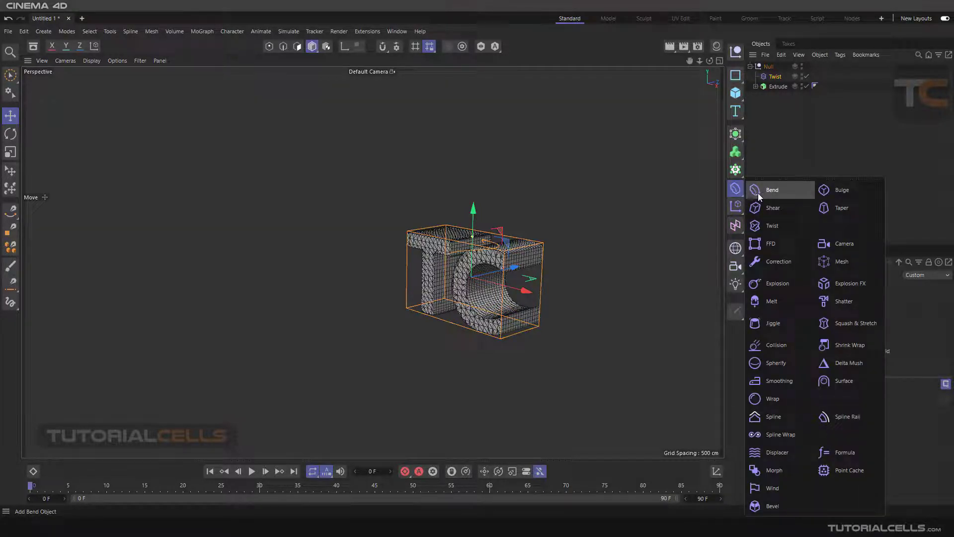
{"action": "left_click", "coordinate": [735, 170]}
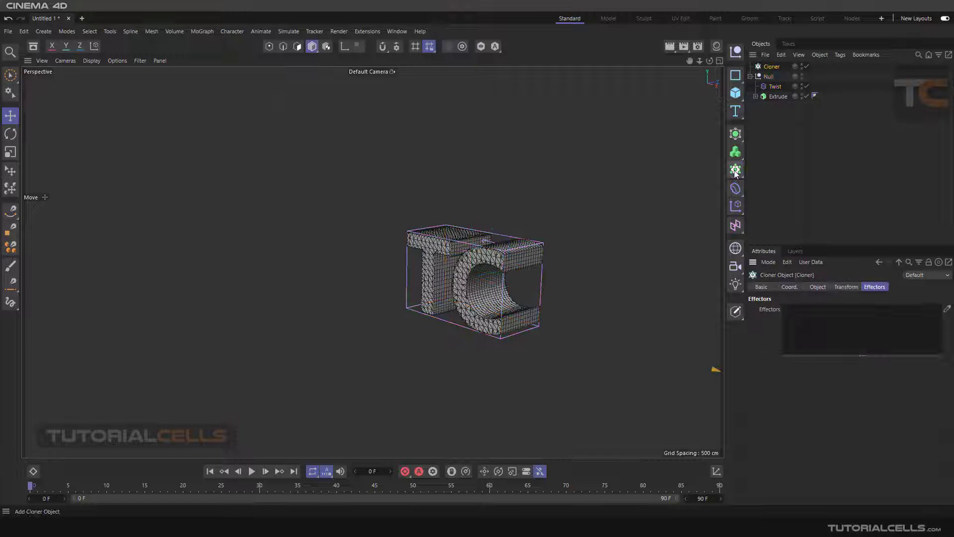
{"action": "left_click", "coordinate": [735, 169]}
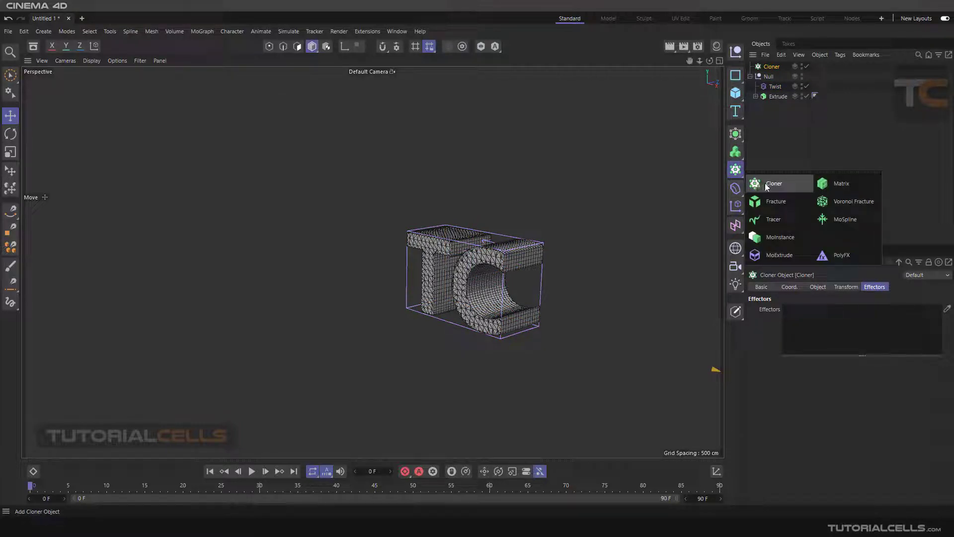